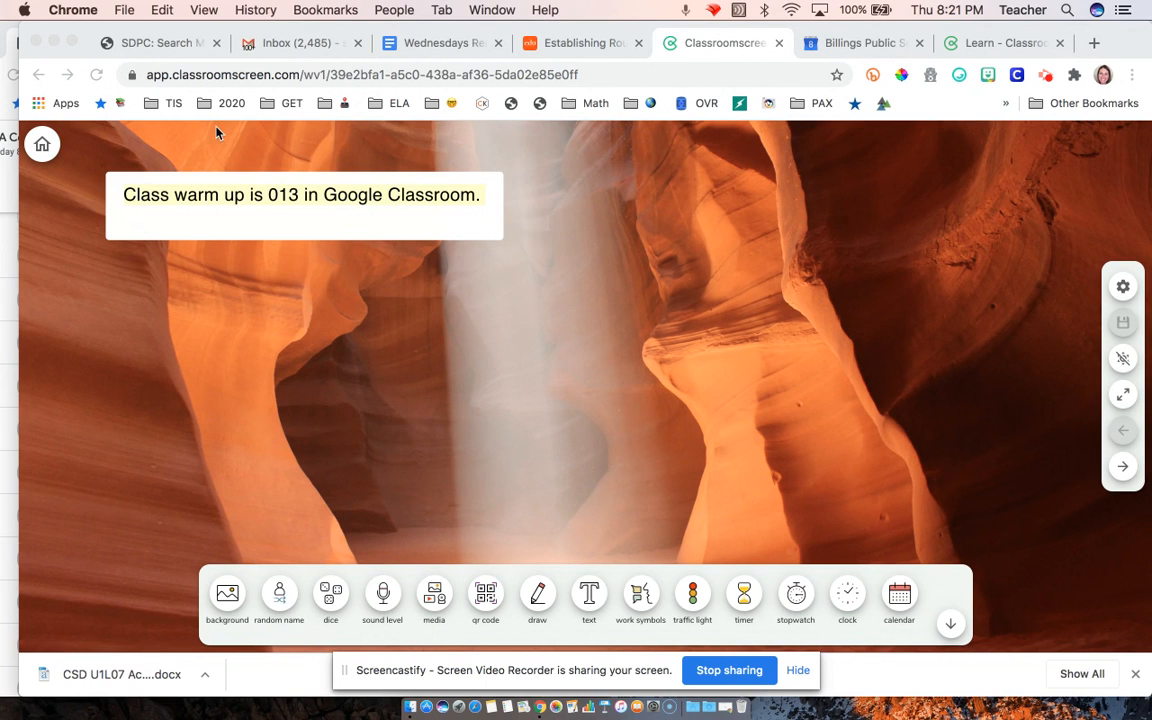
# - Add a text note reading "Right now you are xxxx until the timer goes off"
pyautogui.click(1000, 44)
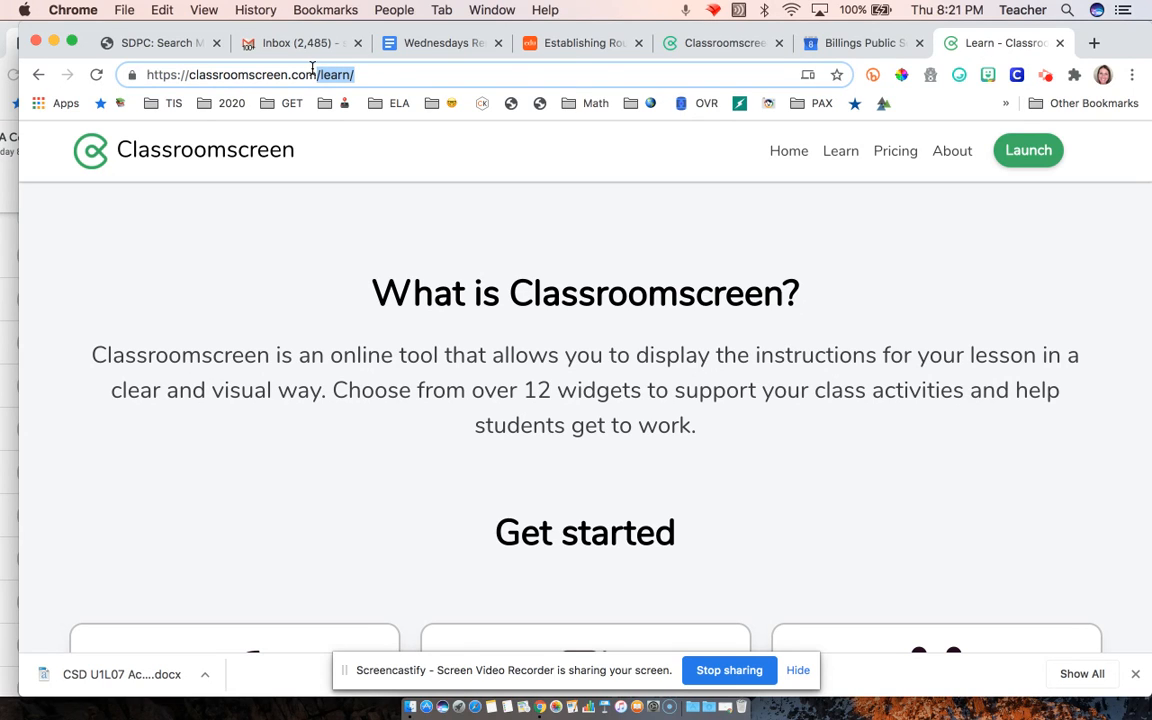
pyautogui.click(280, 74)
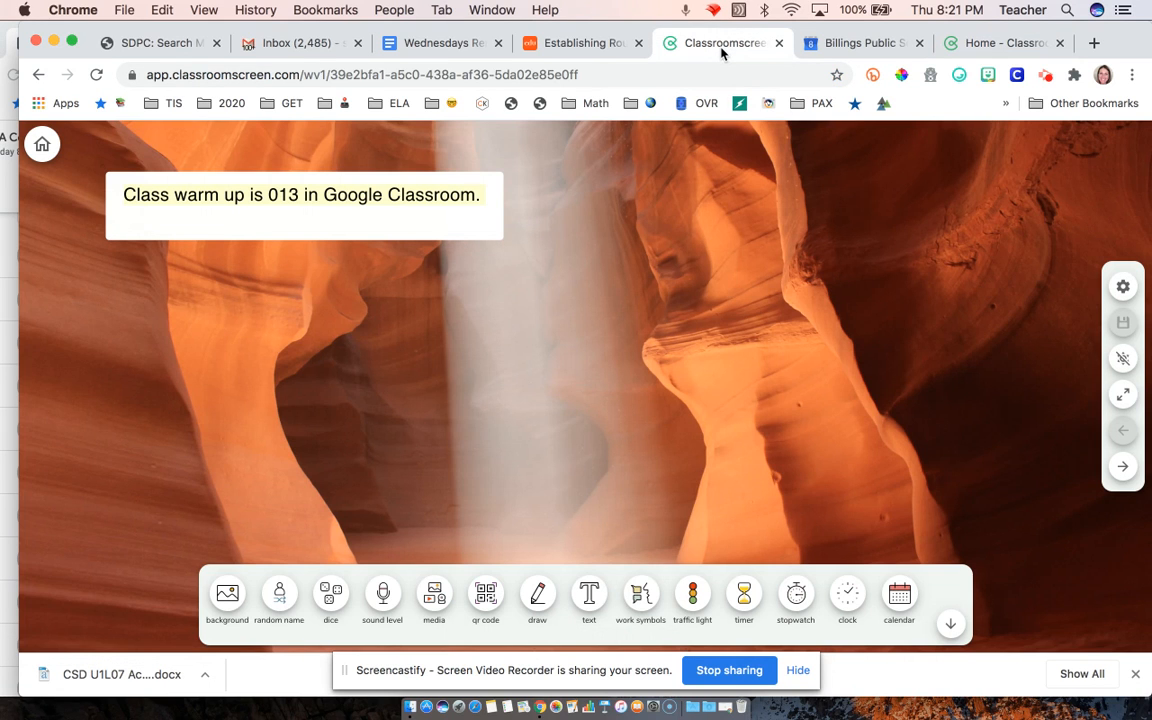
pyautogui.moveTo(456, 618)
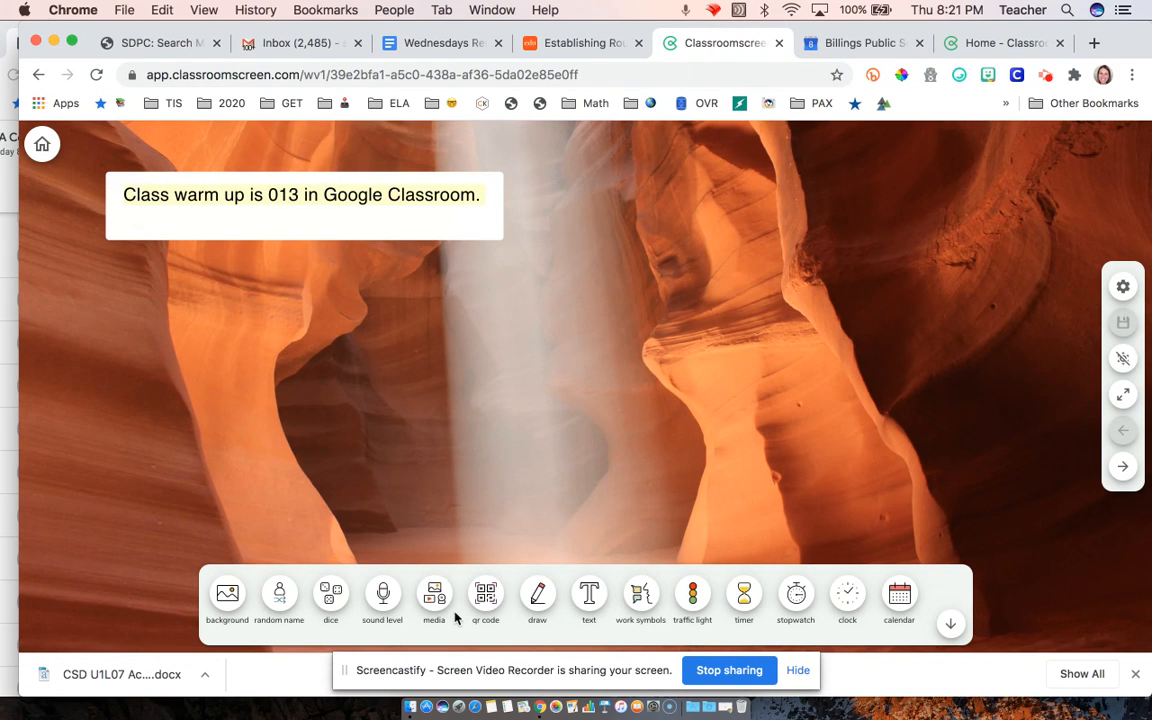
pyautogui.moveTo(588, 592)
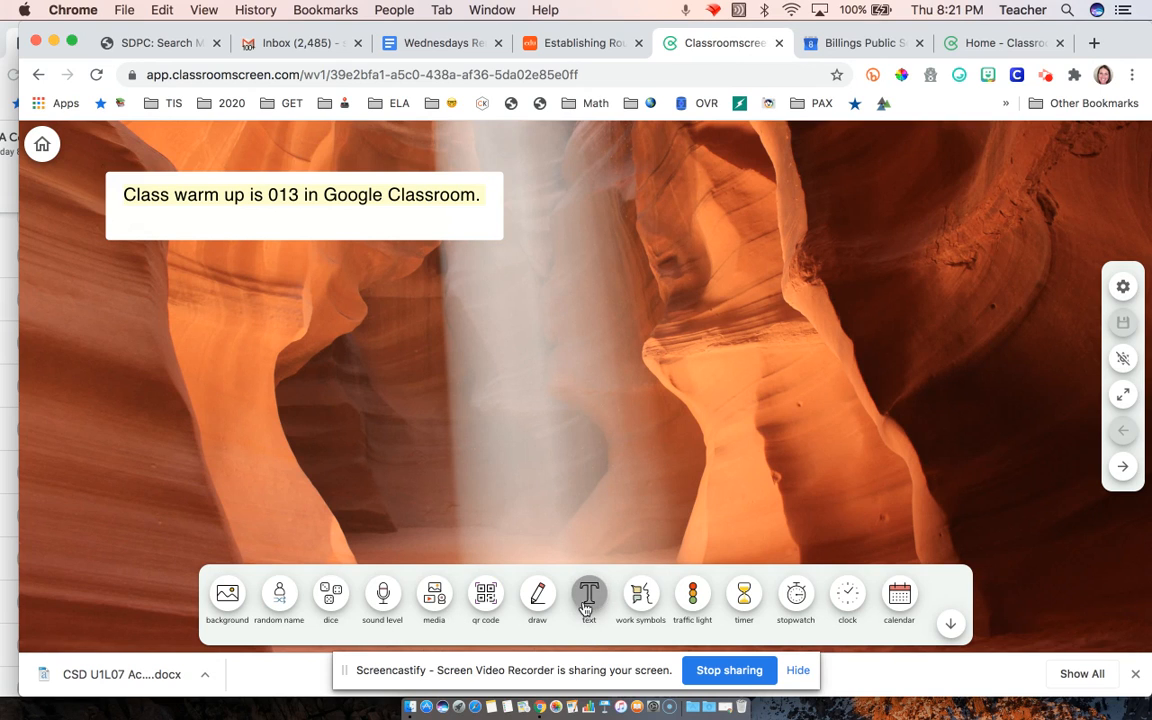
pyautogui.click(588, 594)
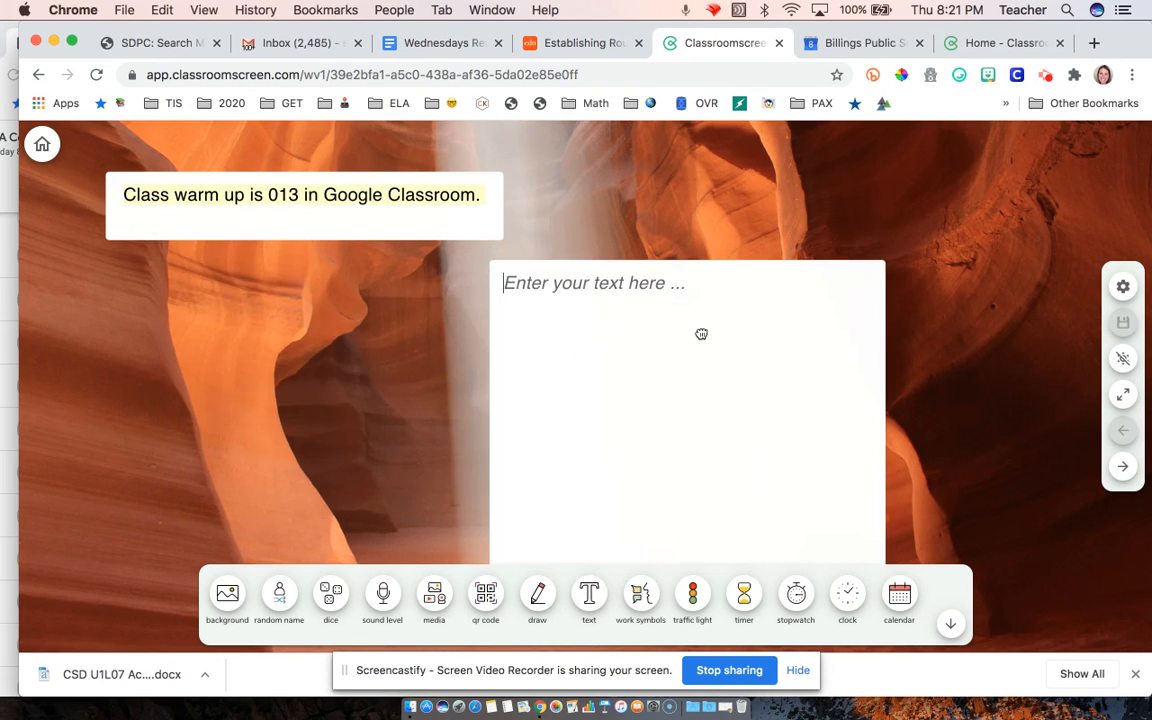
pyautogui.write('Right now y')
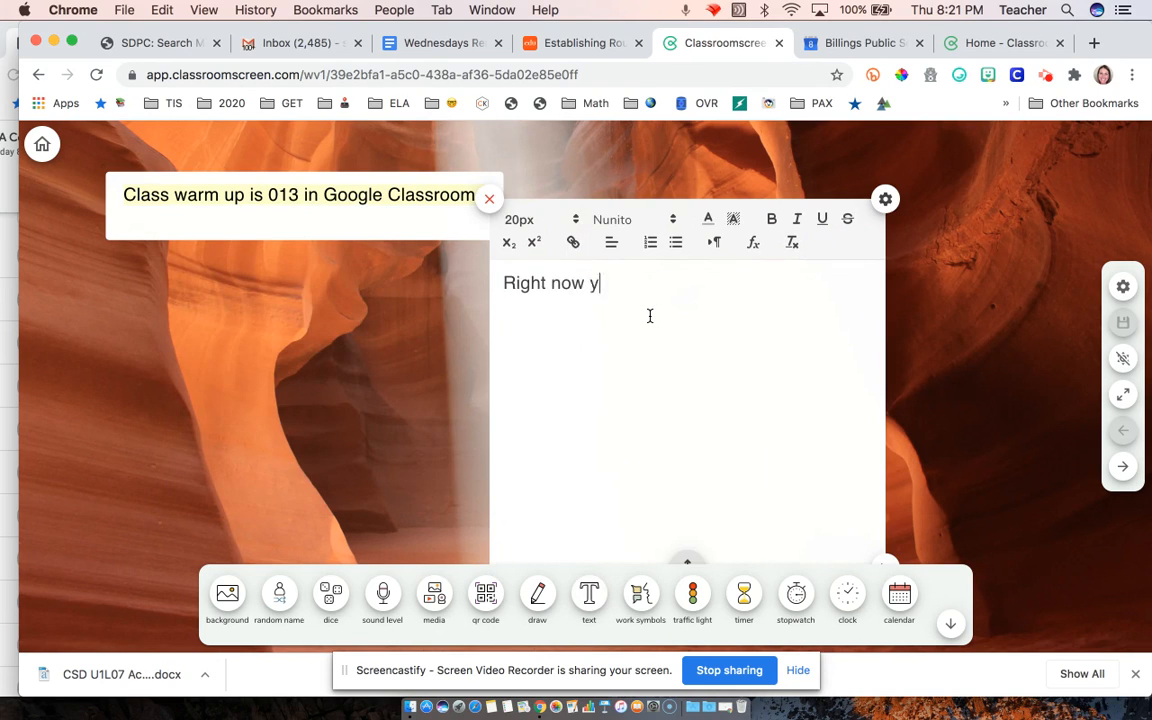
pyautogui.write('ou are xxxx')
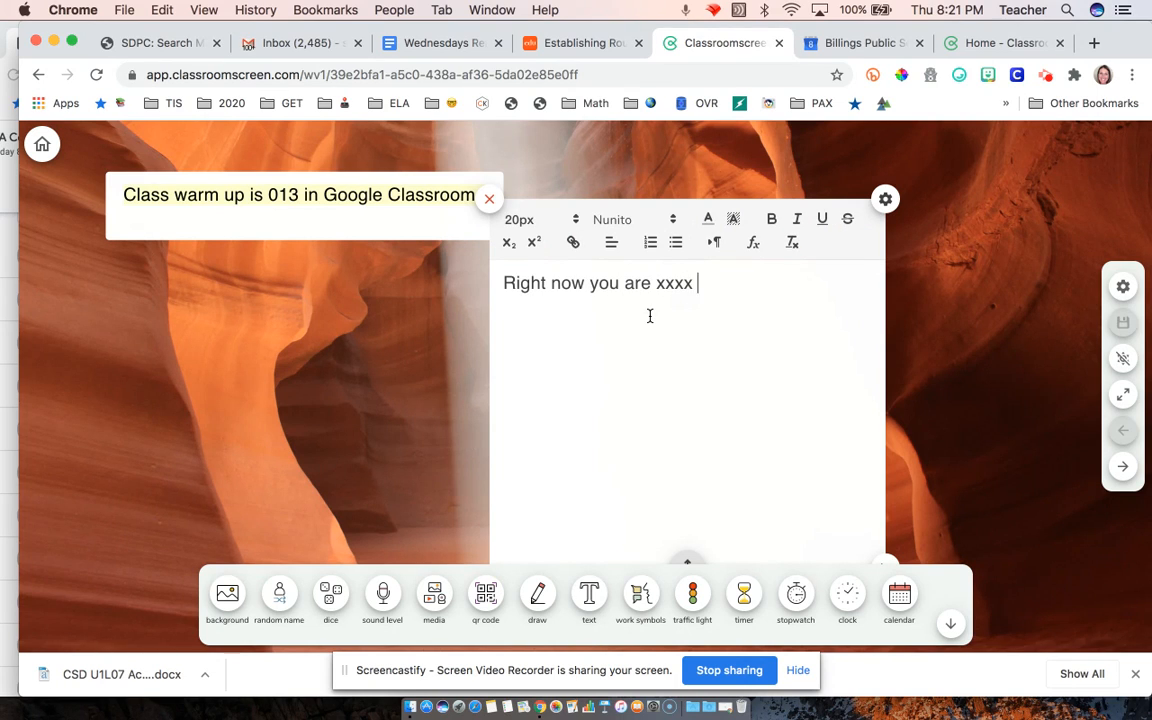
pyautogui.write('fo')
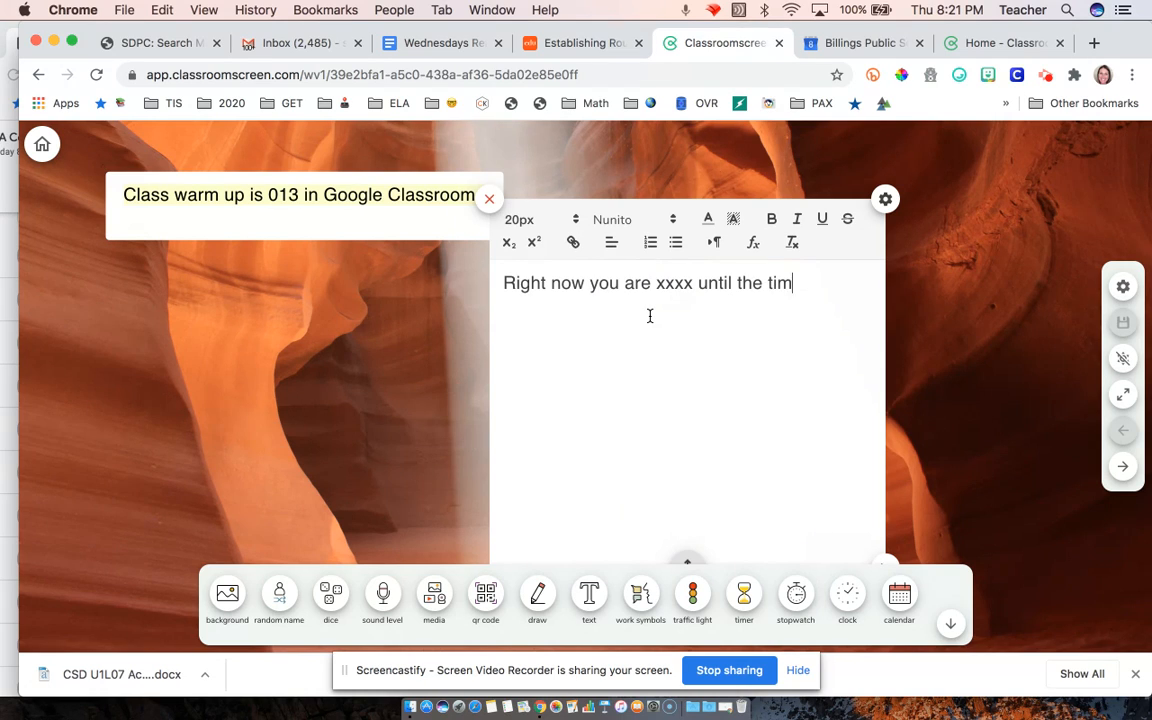
pyautogui.write('er goes off')
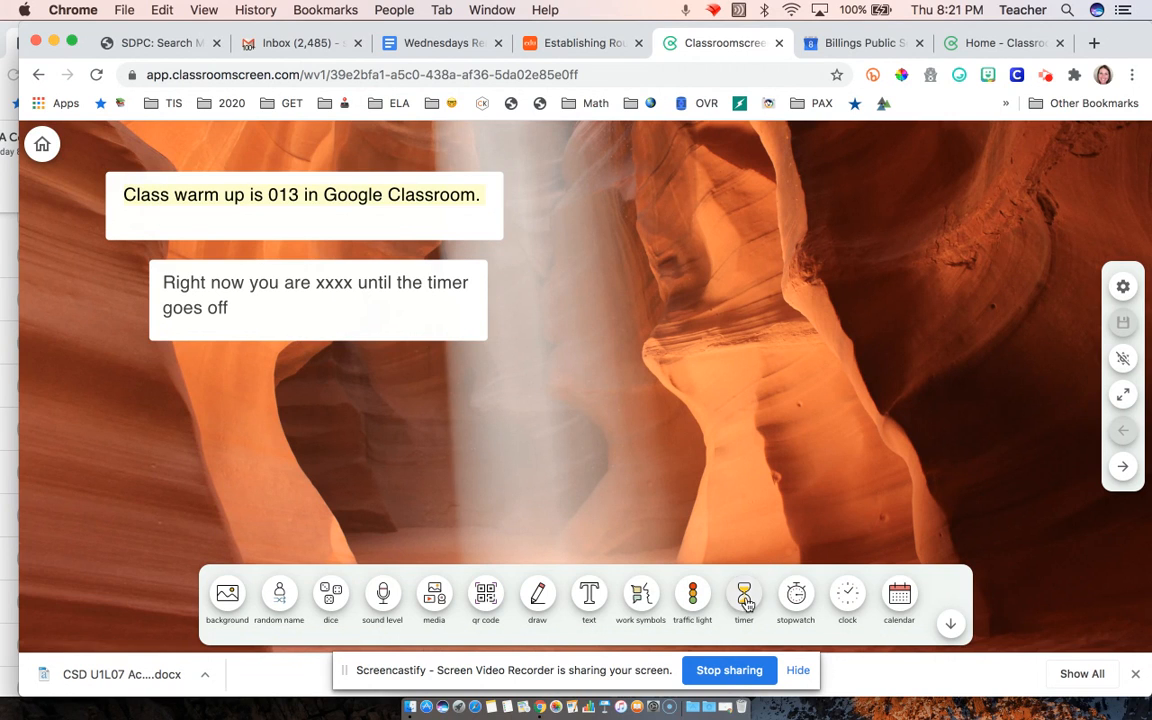
# - Add a ten-minute countdown timer, start it, and place it at the top right
pyautogui.click(744, 592)
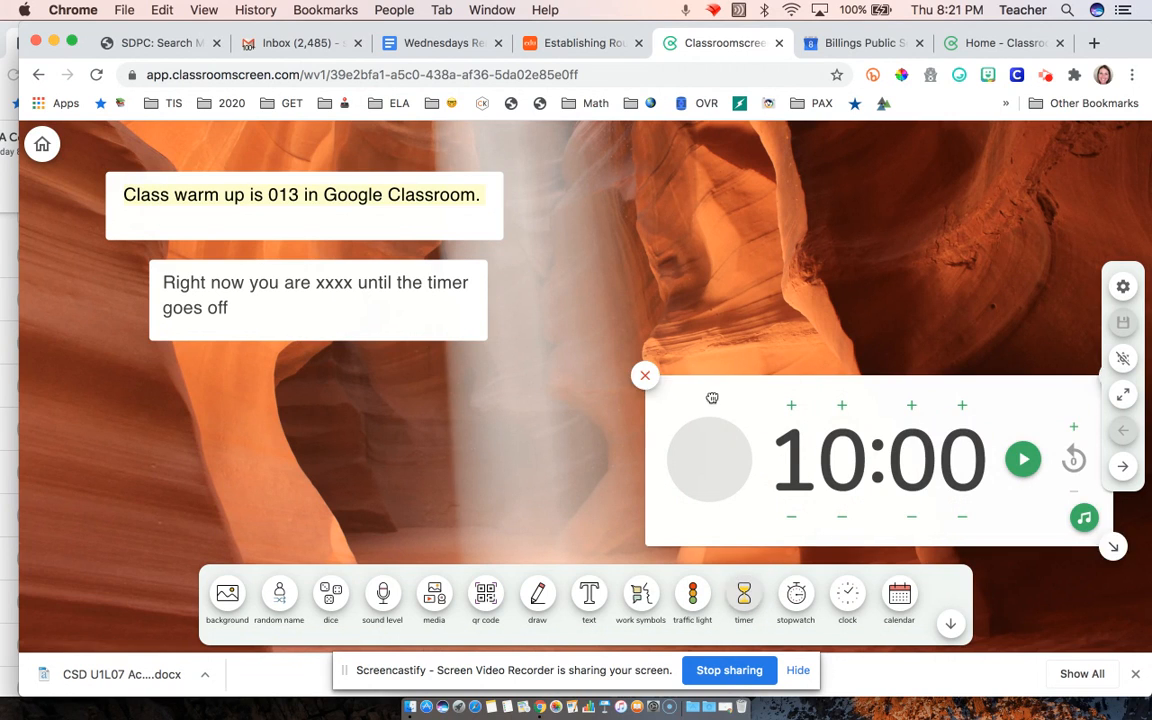
pyautogui.click(1024, 458)
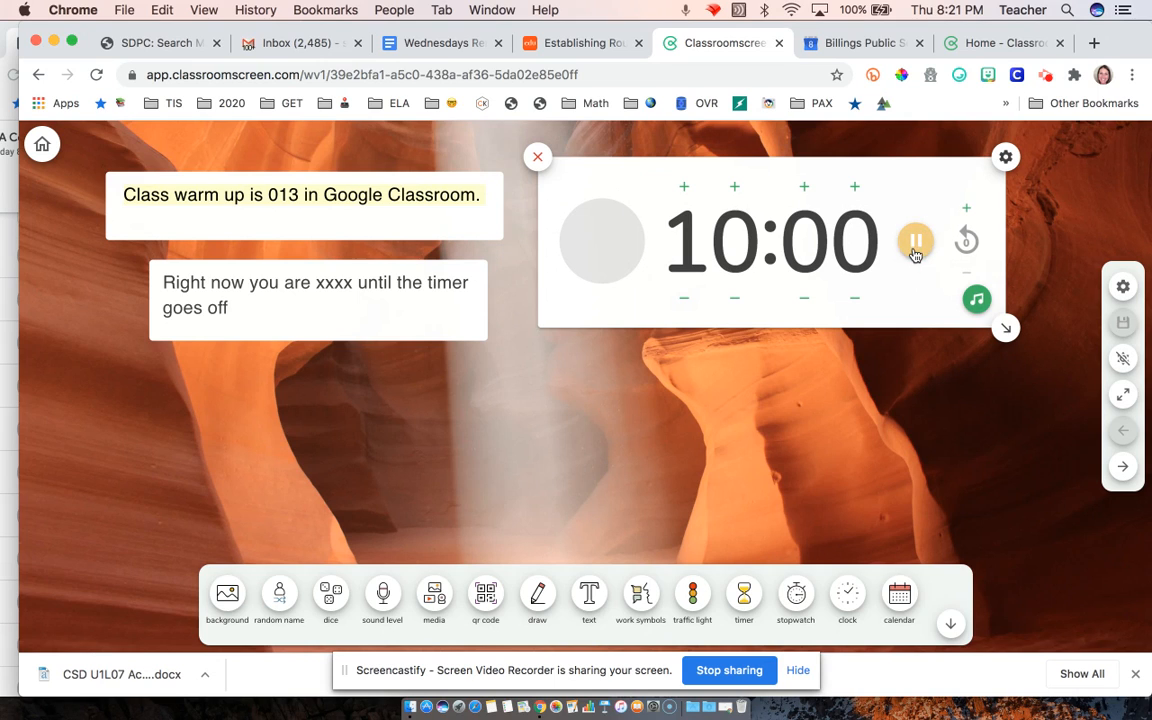
pyautogui.click(916, 240)
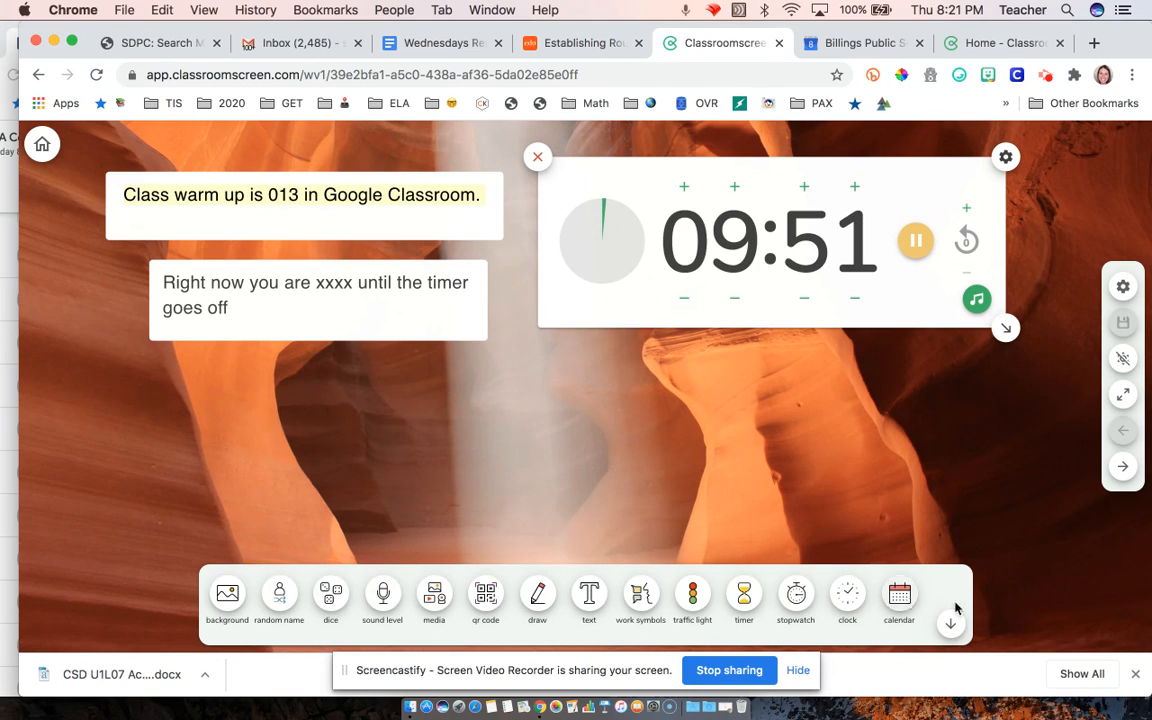
pyautogui.moveTo(536, 592)
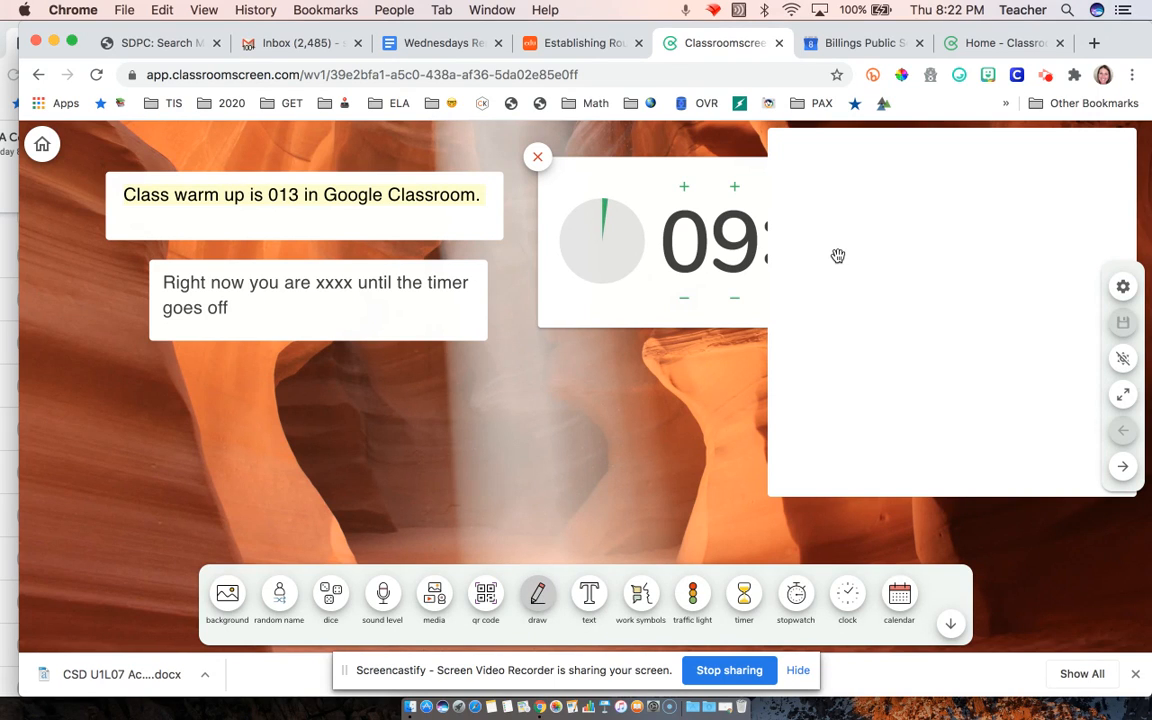
pyautogui.moveTo(876, 332)
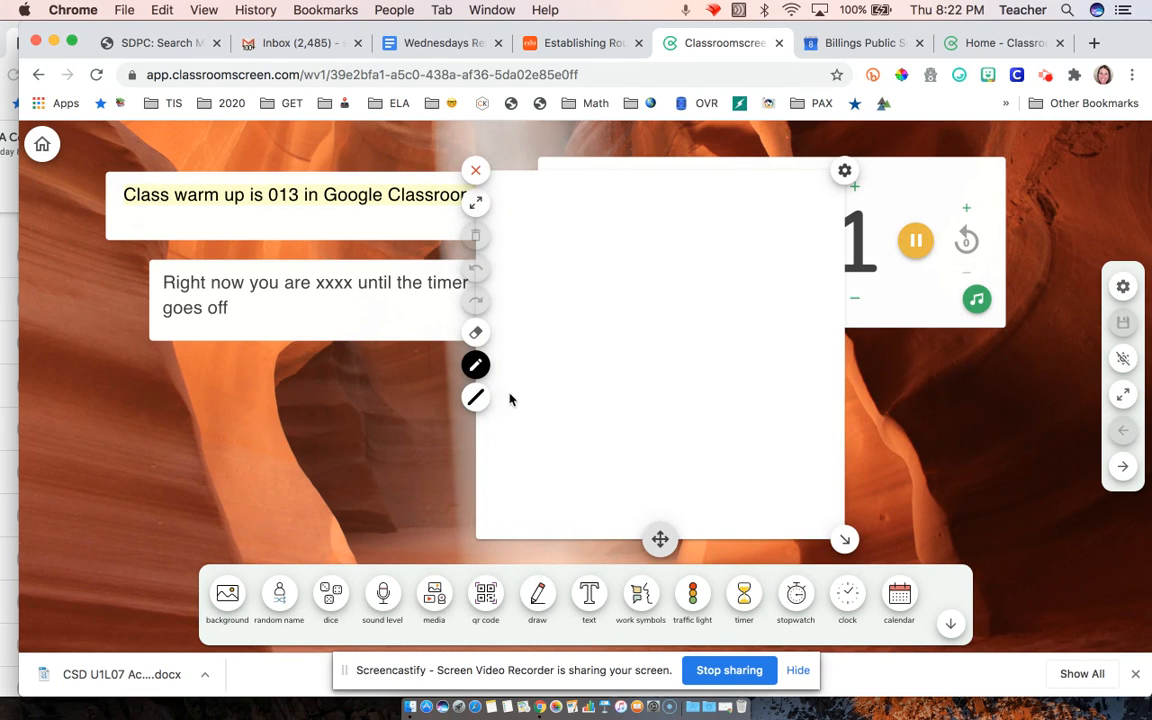
pyautogui.click(476, 364)
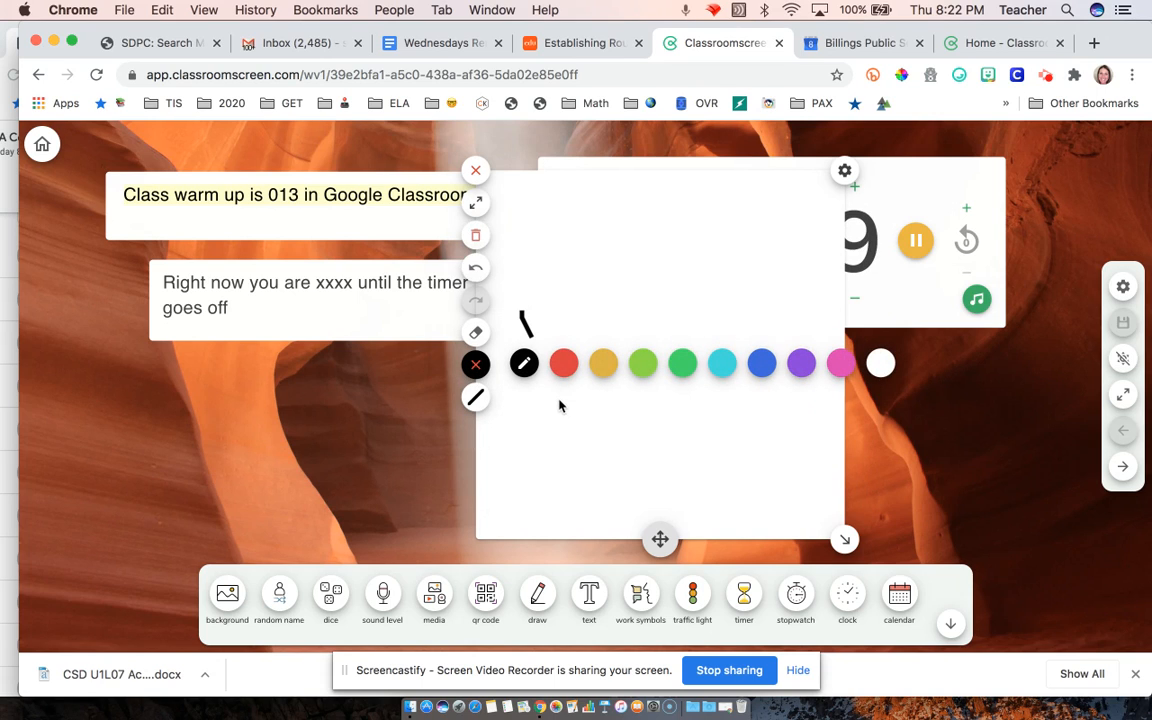
pyautogui.moveTo(580, 280); pyautogui.dragTo(584, 340)
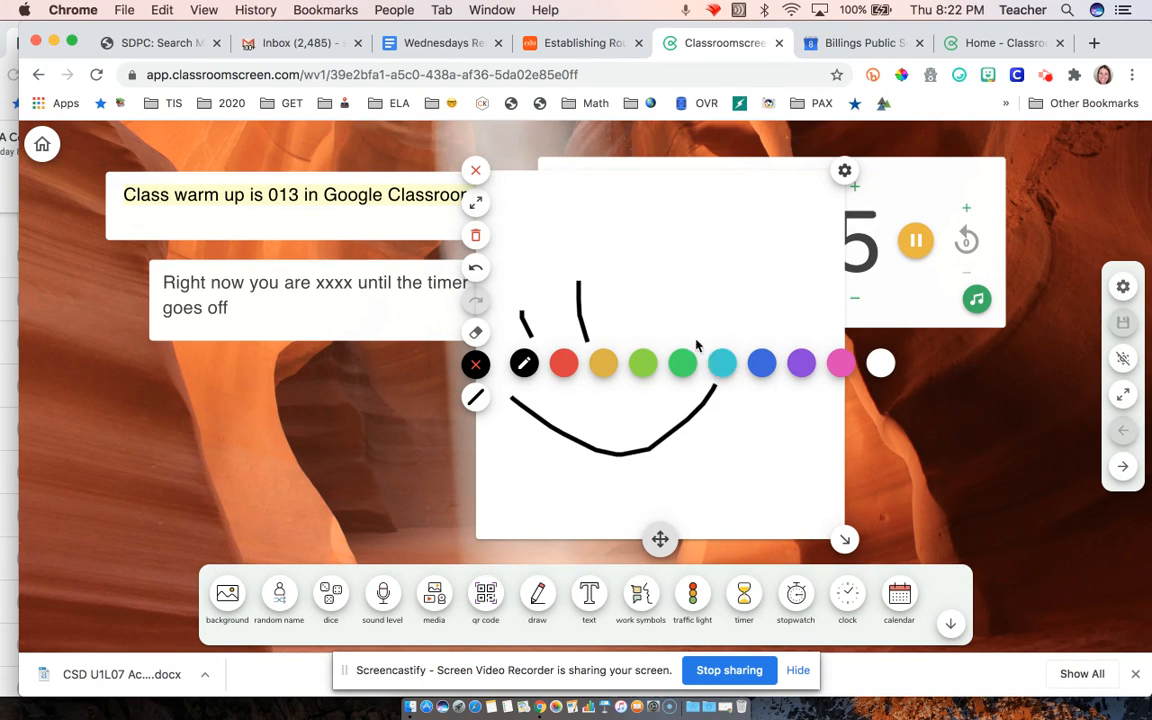
pyautogui.click(476, 170)
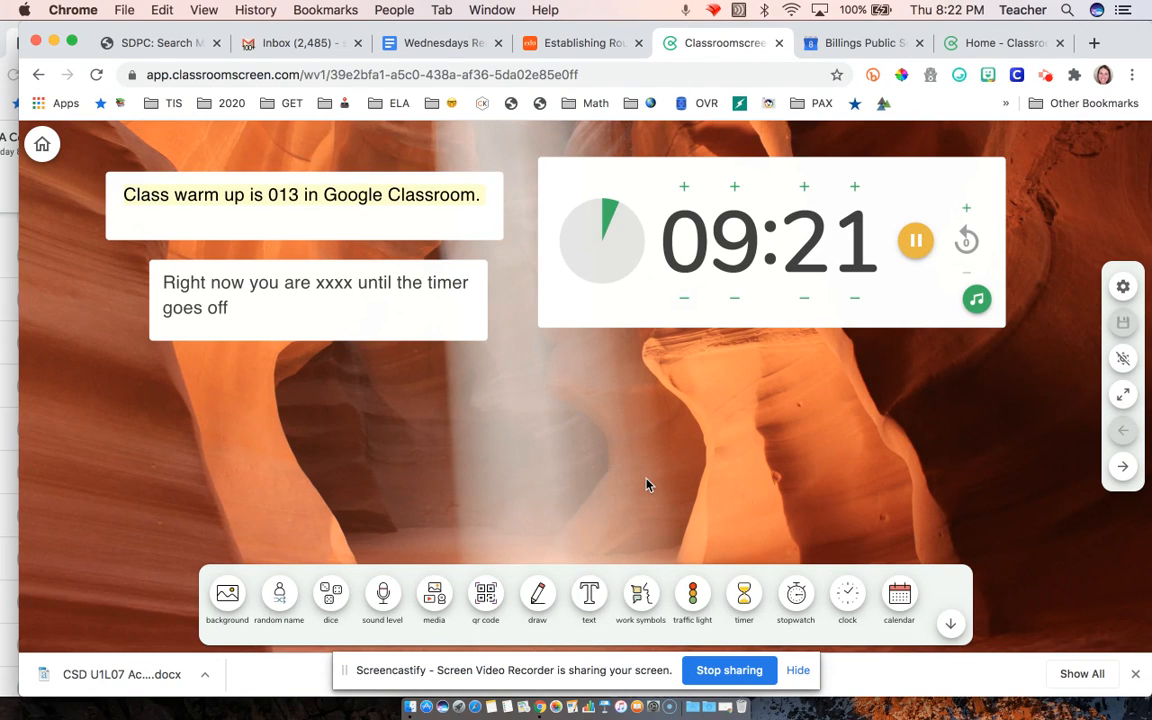
pyautogui.moveTo(336, 616)
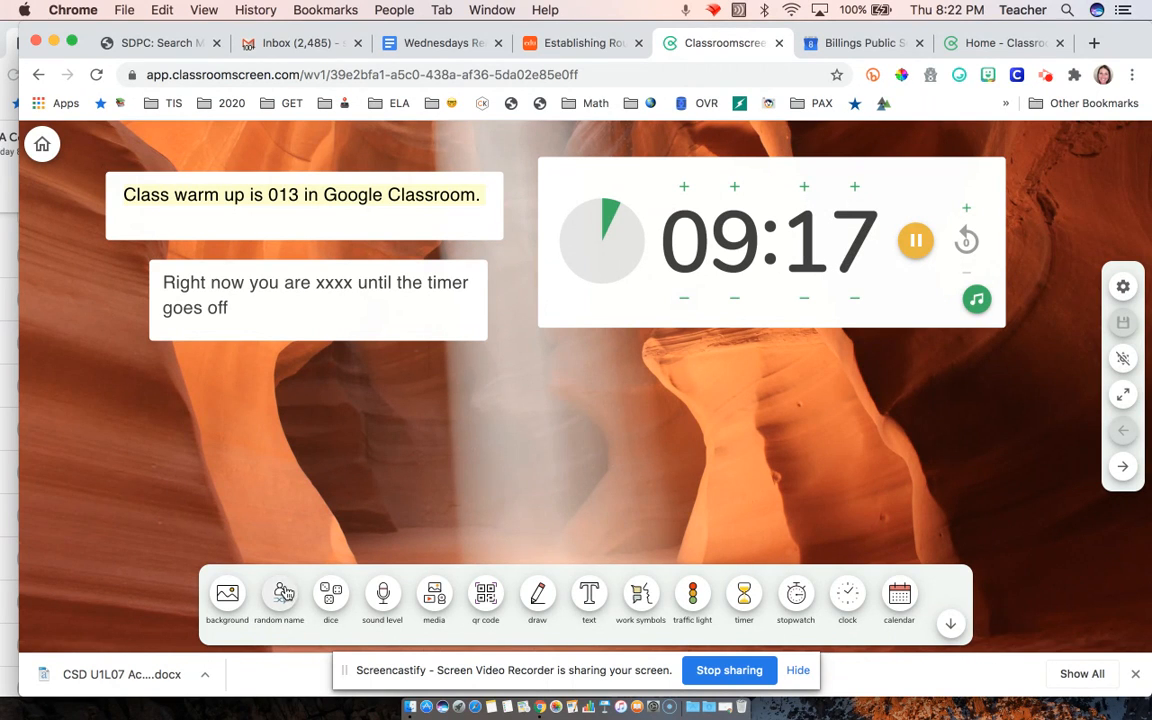
# - Add the random name picker with the saved class list of students
pyautogui.click(280, 592)
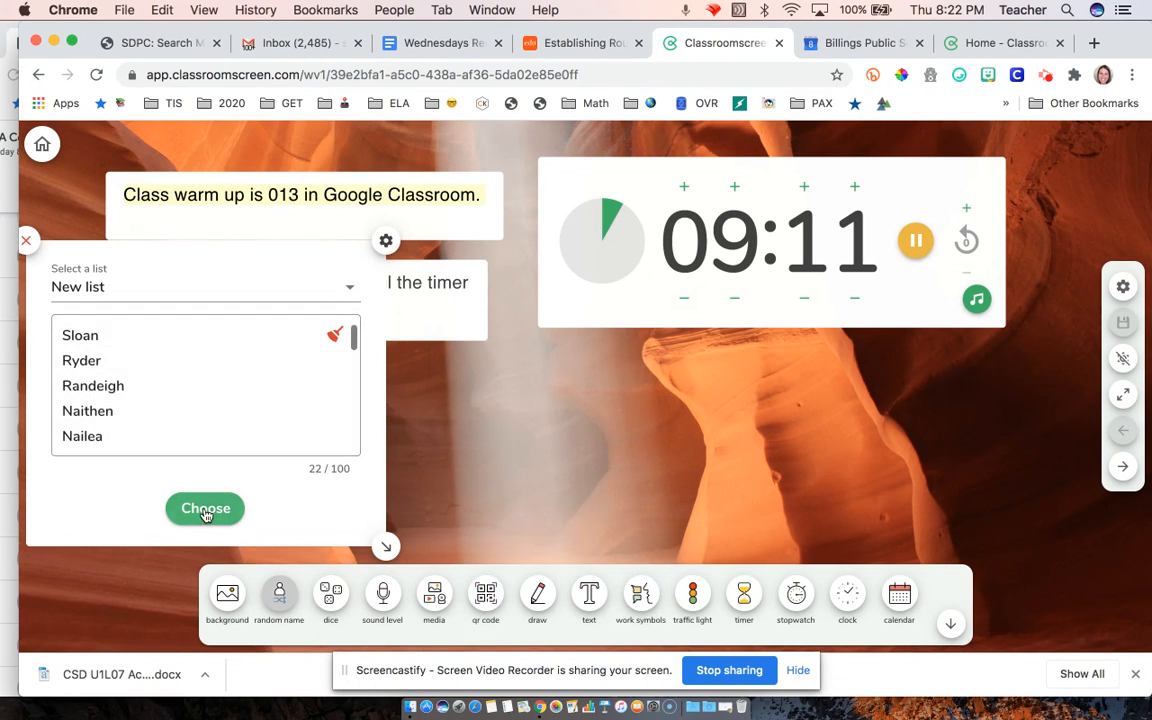
# - Draw three random students in turn from the class list, ending on Sloan
pyautogui.click(204, 508)
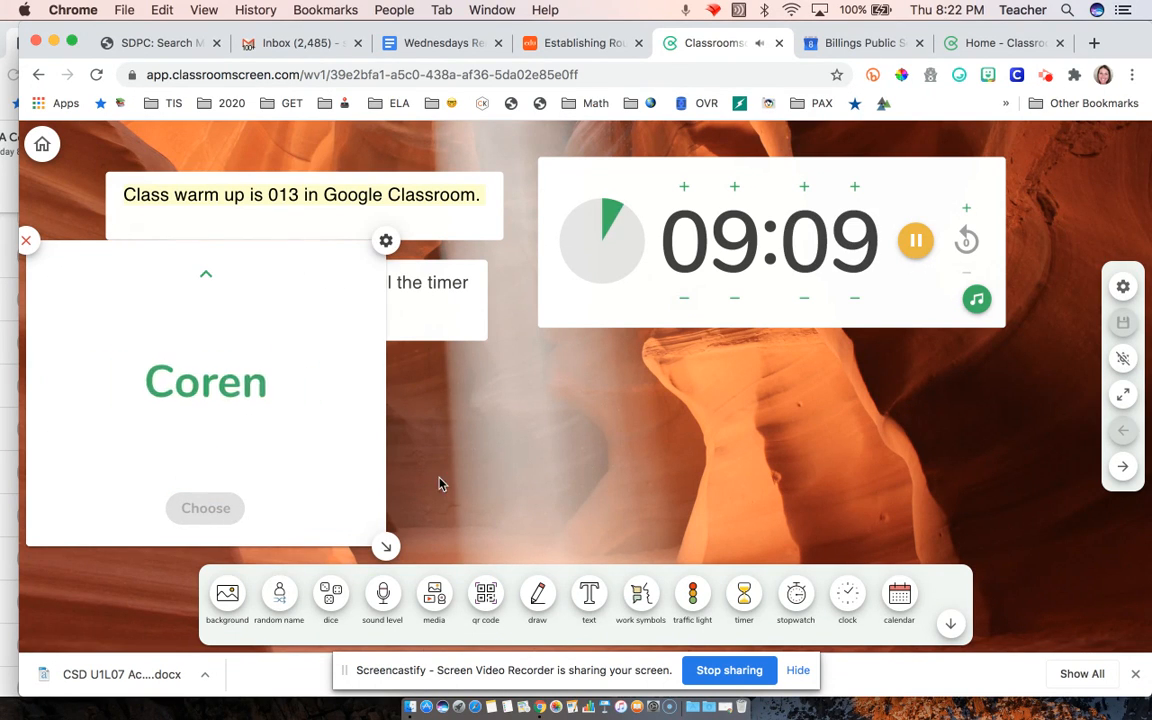
pyautogui.click(204, 508)
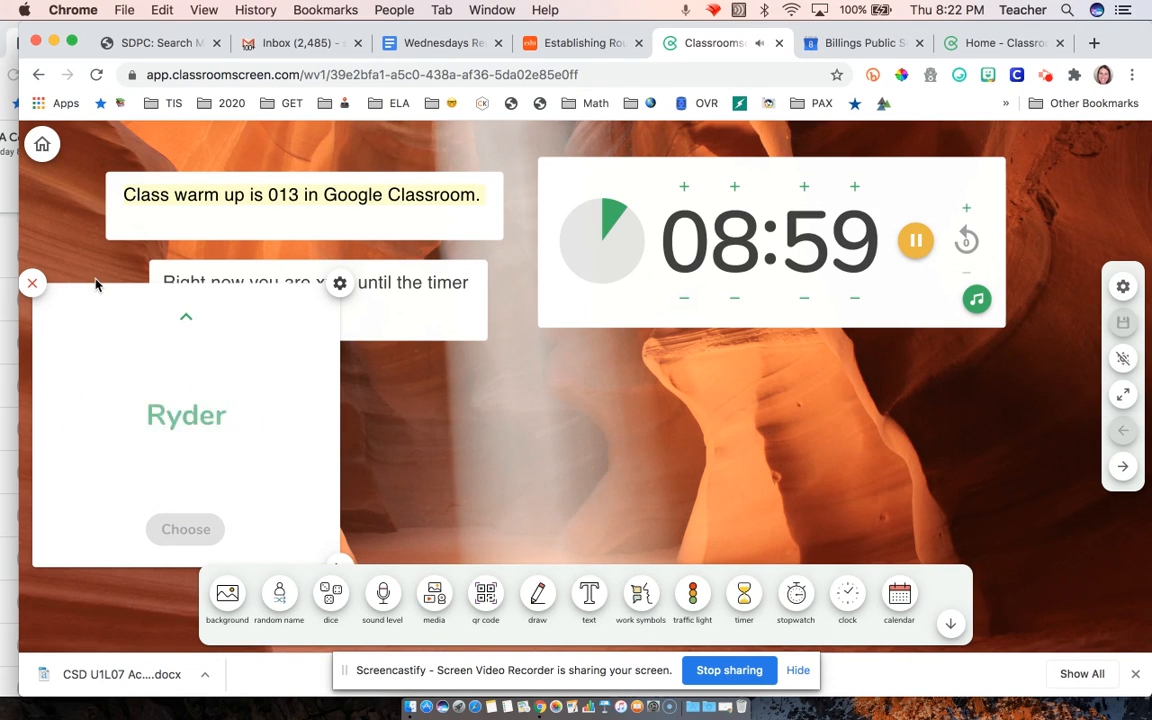
pyautogui.click(184, 528)
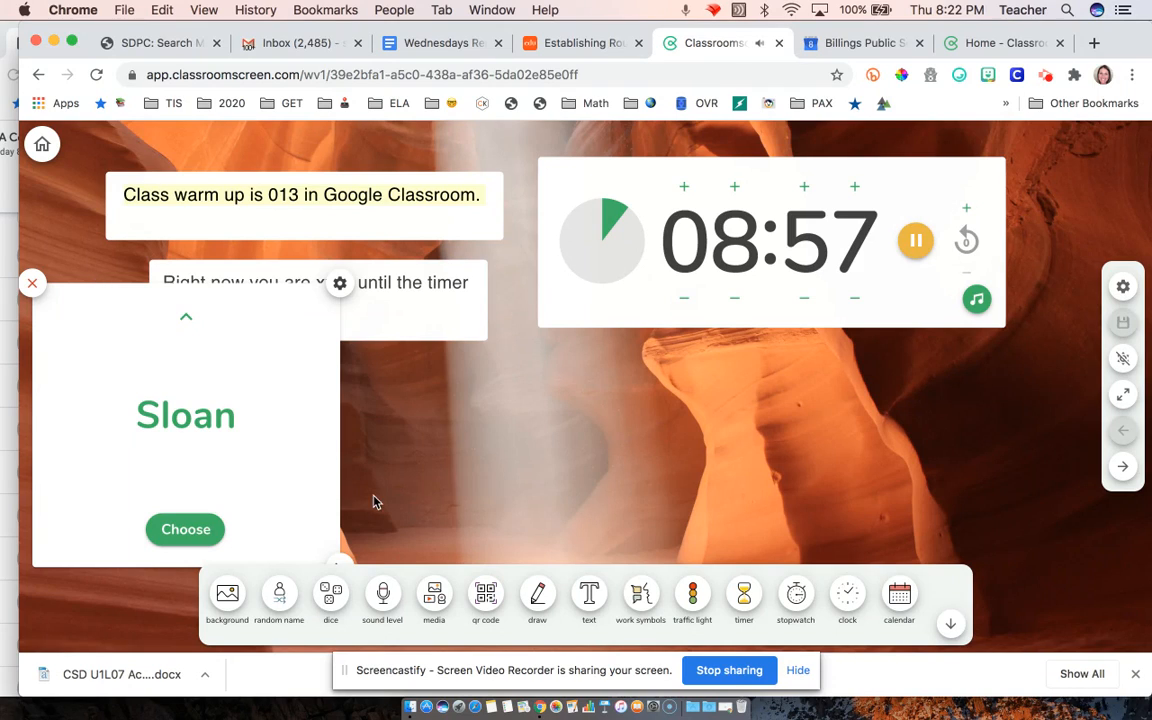